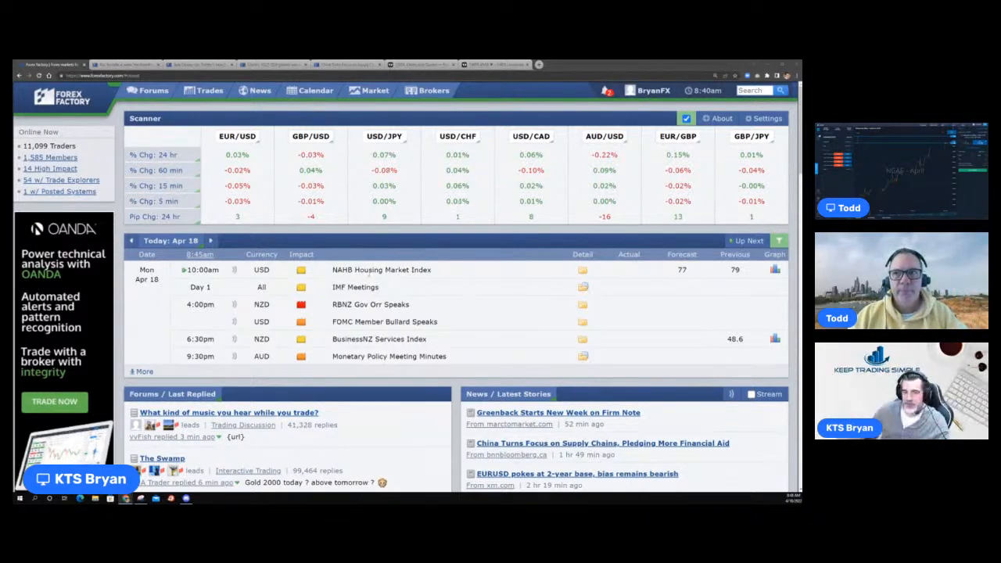
Read down through Kuroda's embedded tweets on yen weakness and monetary easing.
{"action": "scroll", "scroll_direction": "down", "scroll_amount": 3}
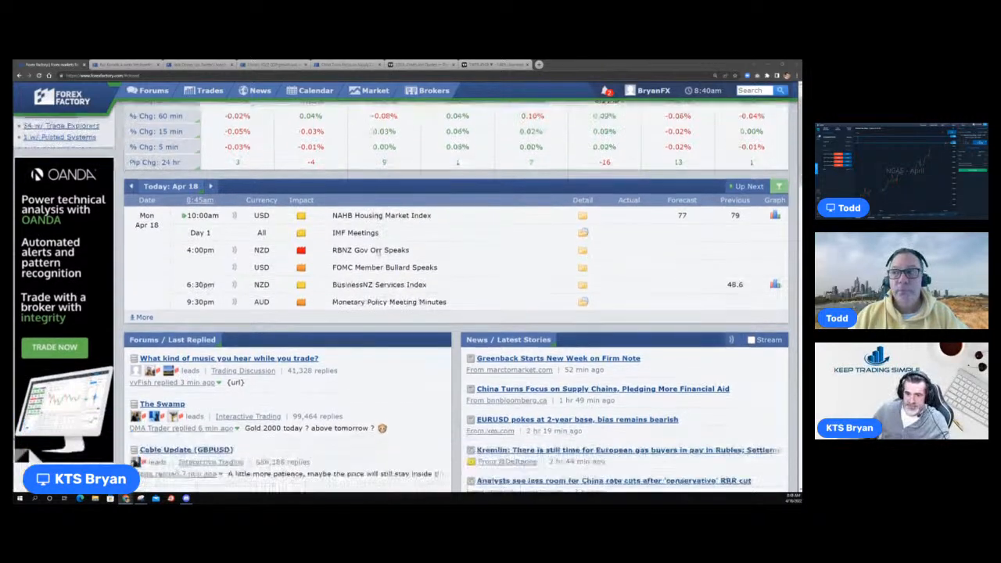
{"action": "scroll", "scroll_direction": "down", "scroll_amount": 3}
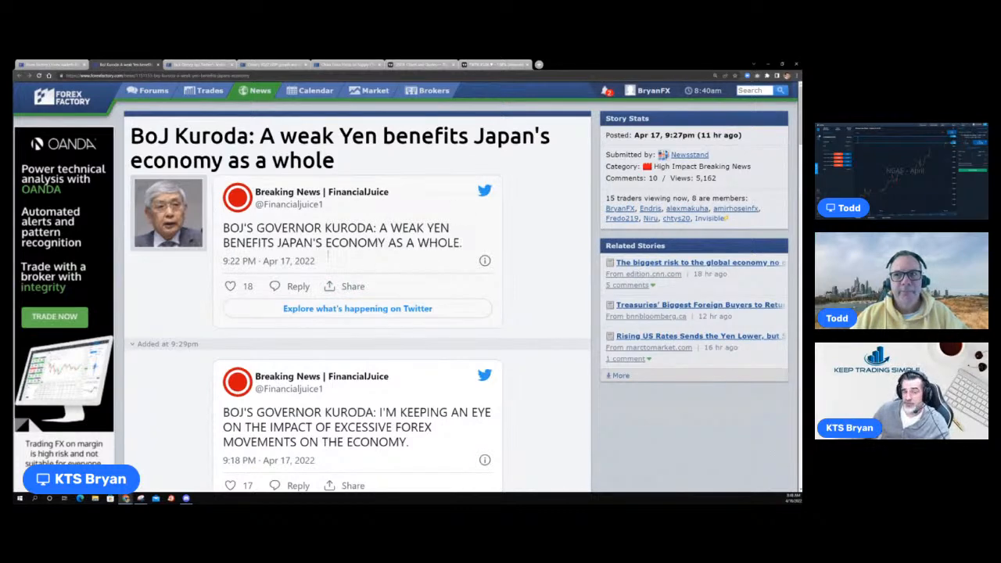
{"action": "scroll", "scroll_direction": "down", "scroll_amount": 3}
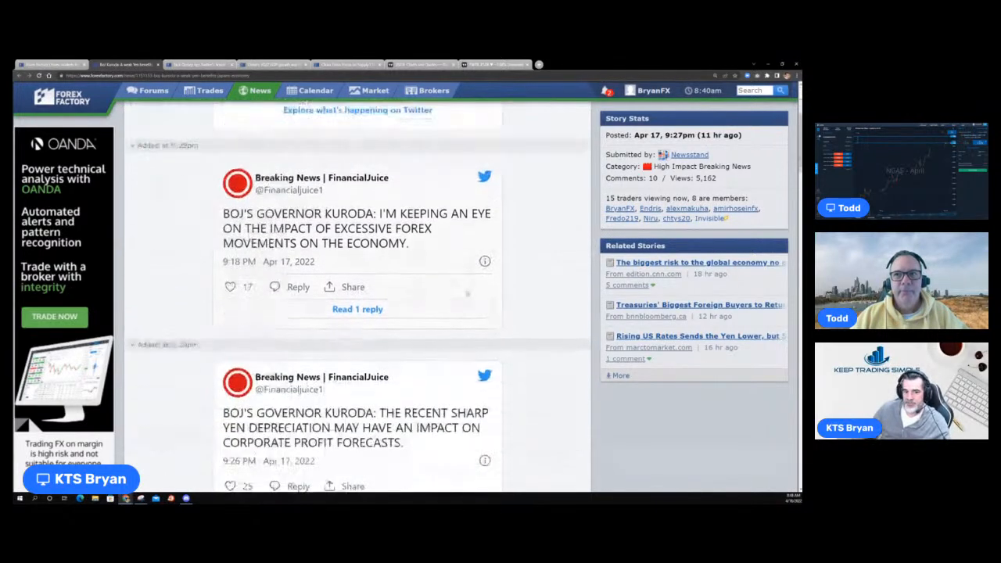
{"action": "scroll", "scroll_direction": "down", "scroll_amount": 3}
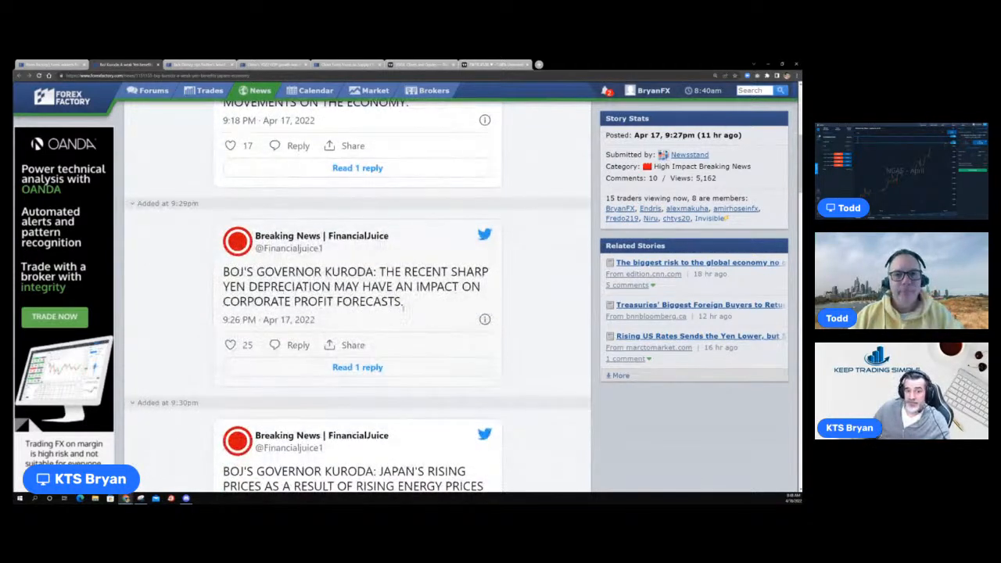
{"action": "scroll", "scroll_direction": "down", "scroll_amount": 3}
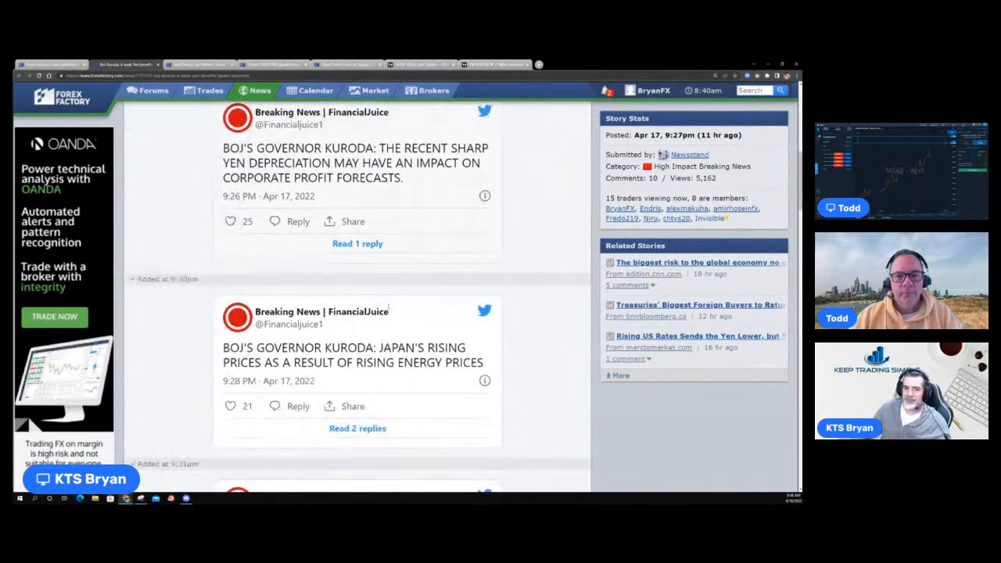
{"action": "scroll", "scroll_direction": "down", "scroll_amount": 3}
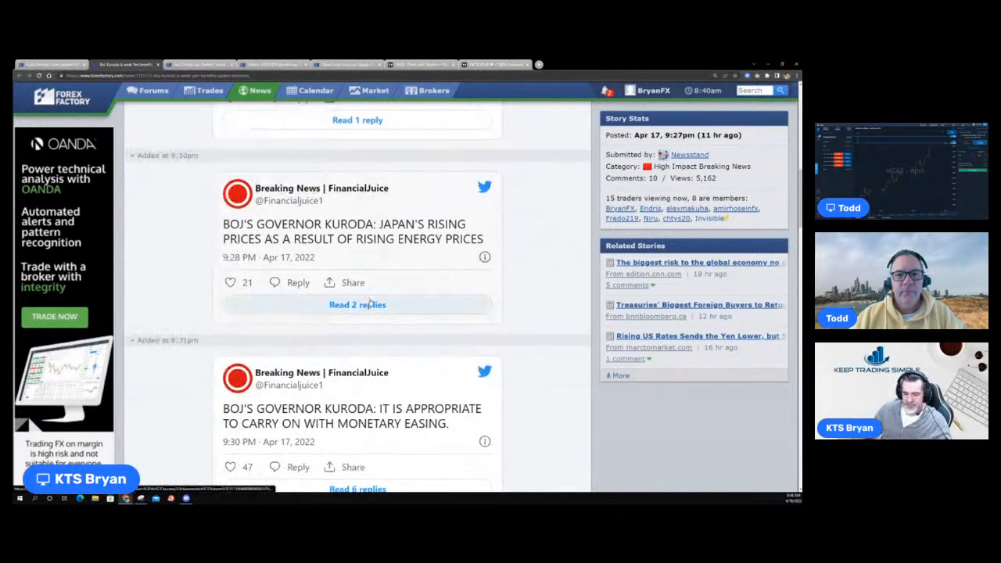
{"action": "scroll", "scroll_direction": "down", "scroll_amount": 3}
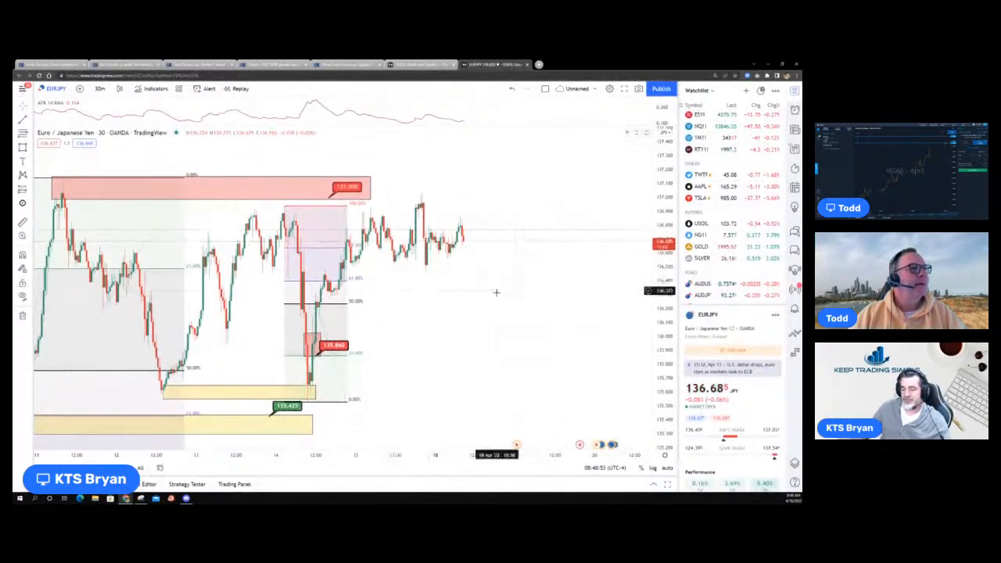
{"action": "mouse_move", "coordinate": [512, 288]}
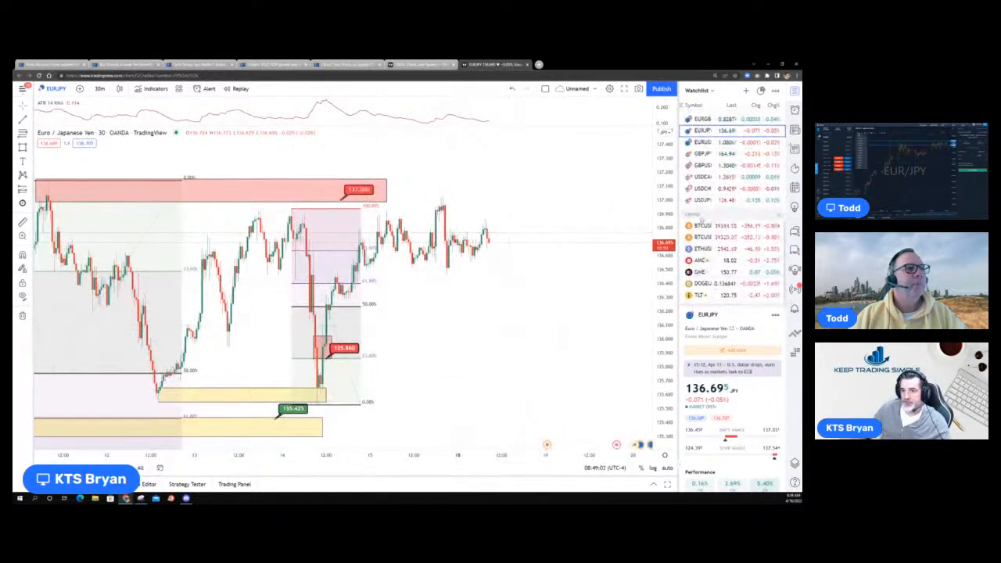
Load EURJPY on the 30-minute timeframe from the watchlist.
{"action": "left_click", "coordinate": [702, 200]}
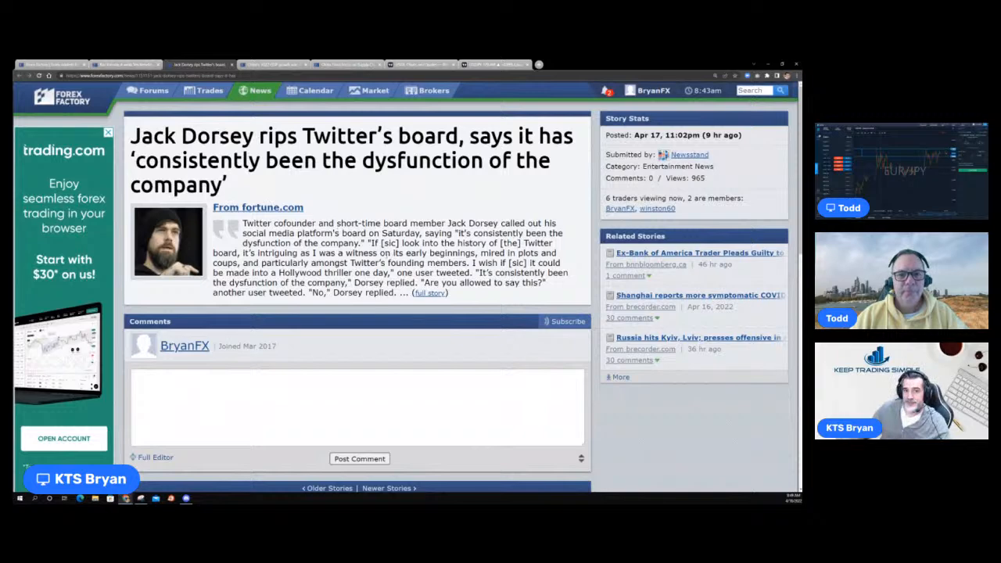
Read the Jack Dorsey article excerpt by scrolling down and back up.
{"action": "scroll", "scroll_direction": "down", "scroll_amount": 3}
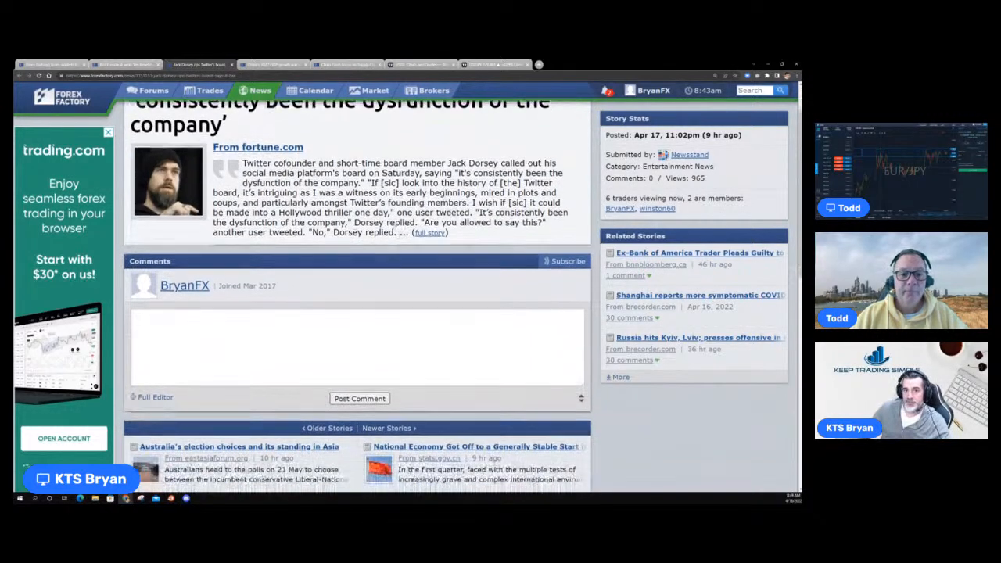
{"action": "scroll", "scroll_direction": "up", "scroll_amount": 3}
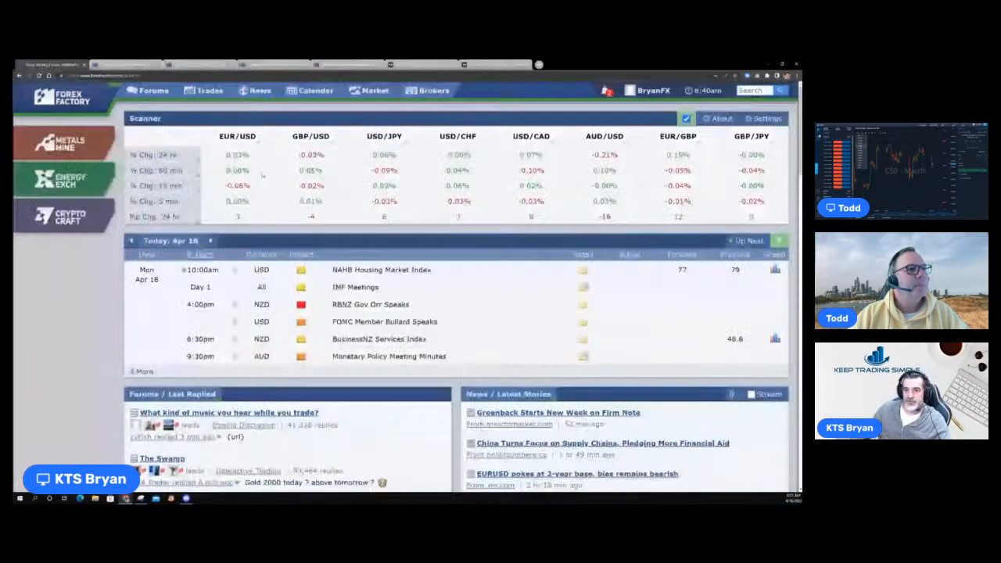
Go to the Forex Factory homepage and view the Forums and News sections.
{"action": "scroll", "scroll_direction": "down", "scroll_amount": 3}
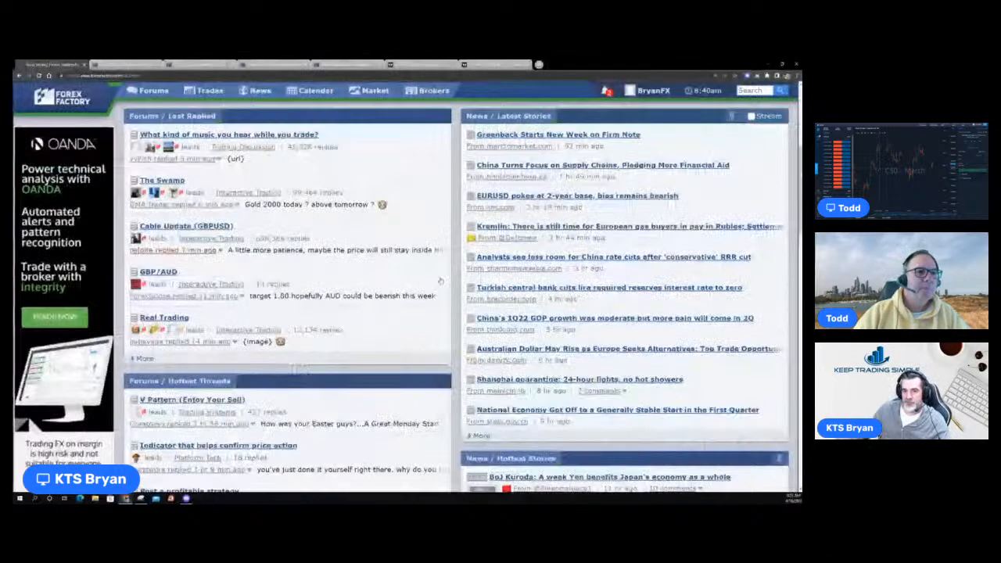
{"action": "left_click", "coordinate": [625, 349]}
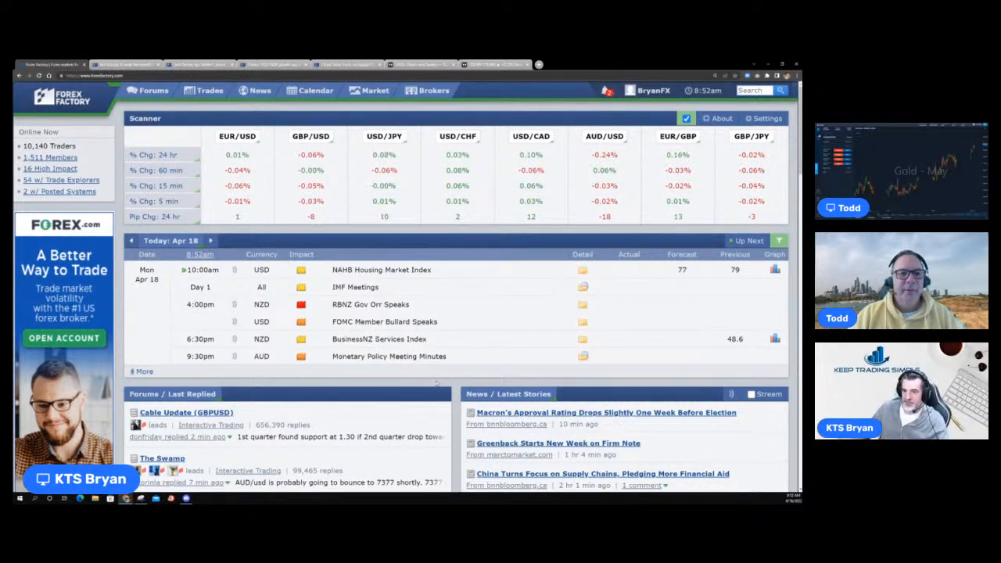
{"action": "scroll", "scroll_direction": "down", "scroll_amount": 3}
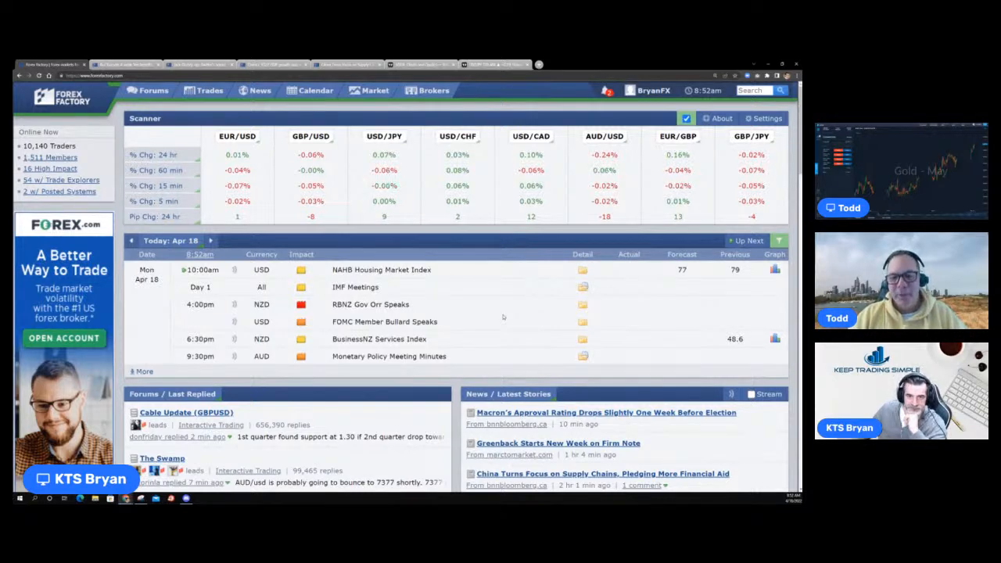
{"action": "mouse_move", "coordinate": [484, 290]}
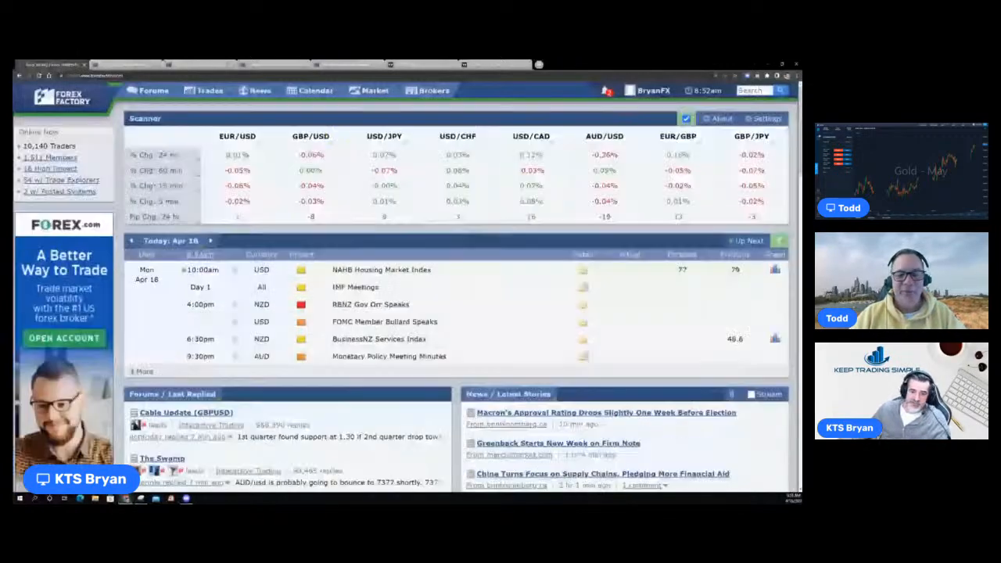
{"action": "scroll", "scroll_direction": "down", "scroll_amount": 3}
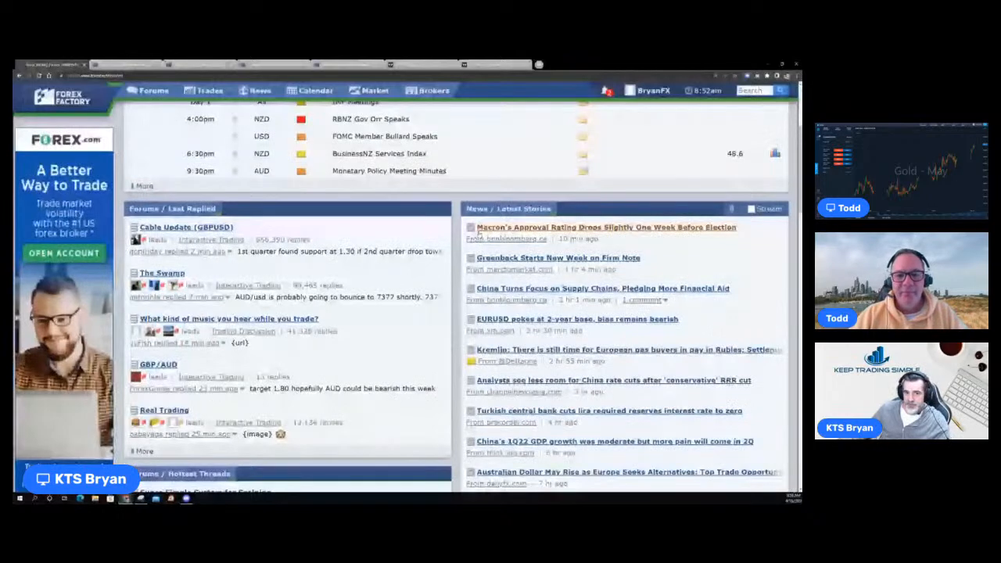
{"action": "scroll", "scroll_direction": "up", "scroll_amount": 3}
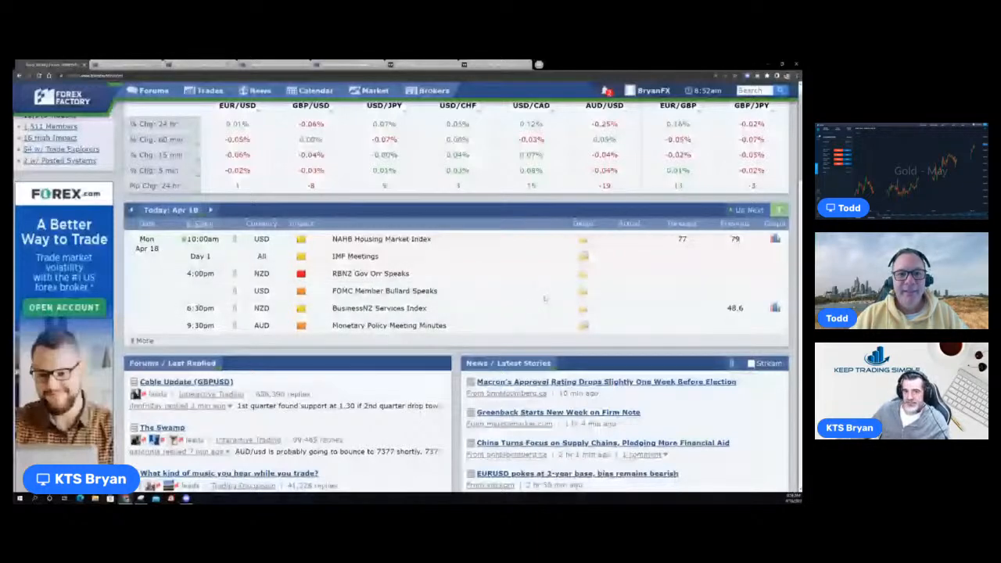
{"action": "scroll", "scroll_direction": "up", "scroll_amount": 3}
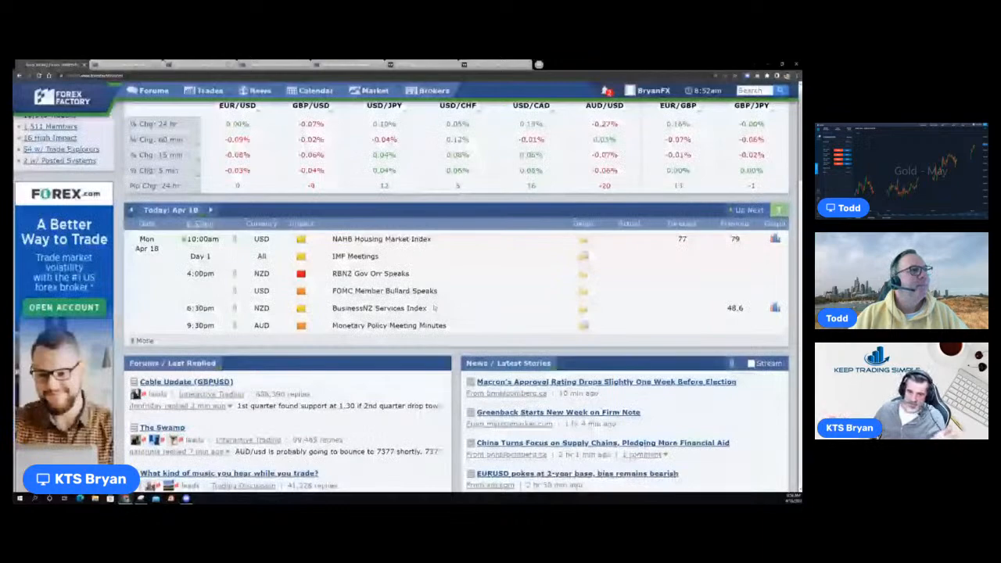
{"action": "scroll", "scroll_direction": "down", "scroll_amount": 3}
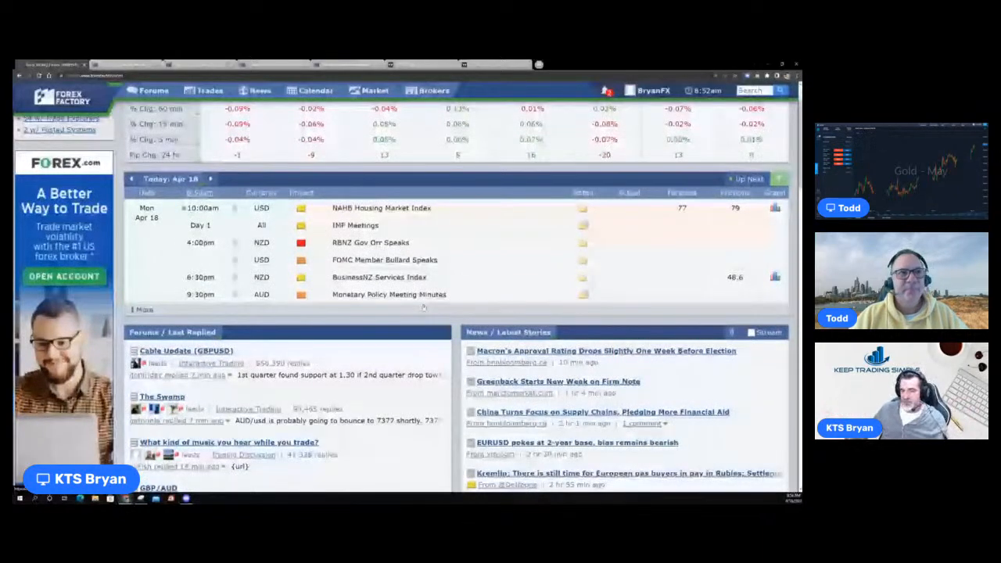
{"action": "scroll", "scroll_direction": "up", "scroll_amount": 3}
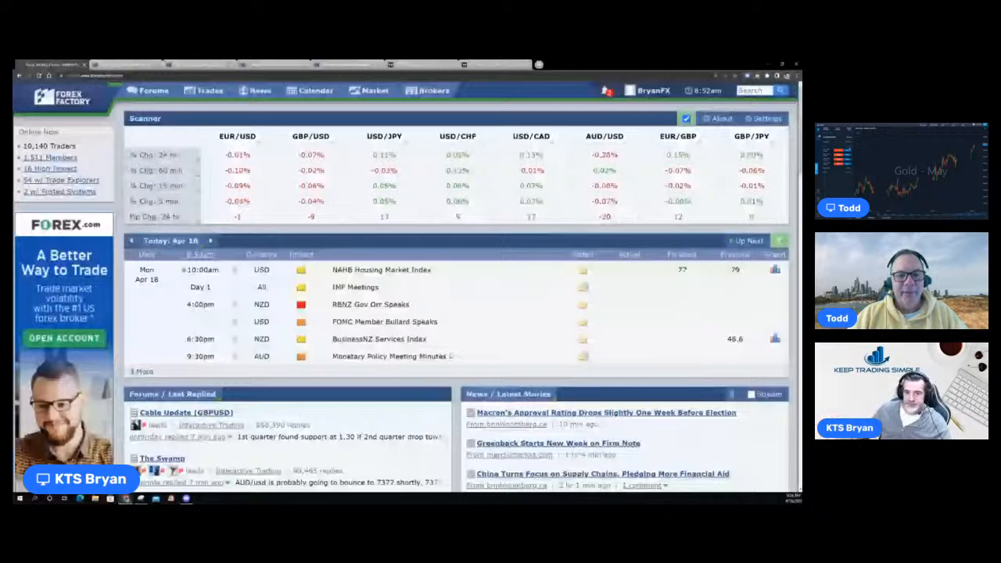
{"action": "scroll", "scroll_direction": "down", "scroll_amount": 3}
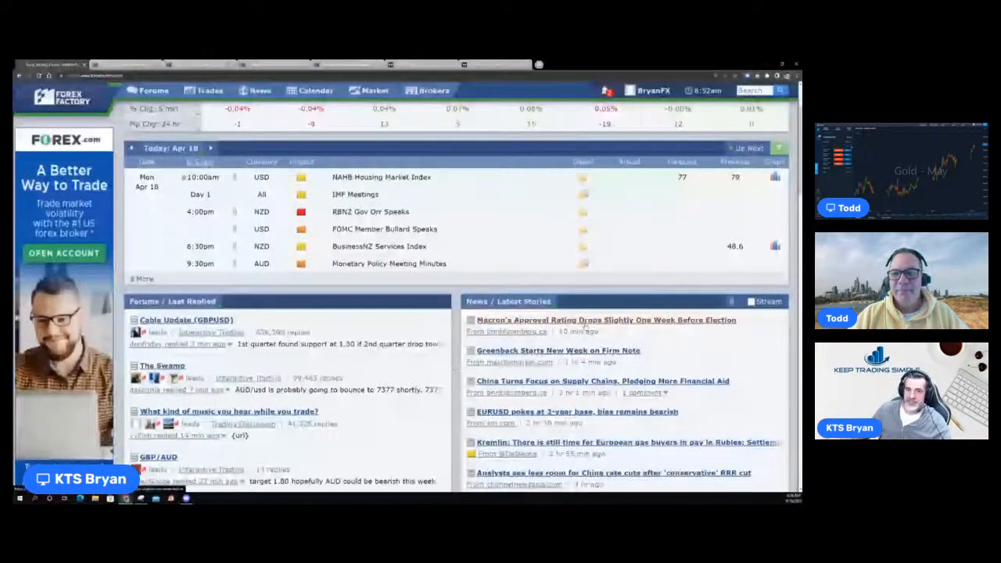
Switch to the TradingView tab showing the DXY US Dollar Currency Index chart.
{"action": "left_click", "coordinate": [603, 319]}
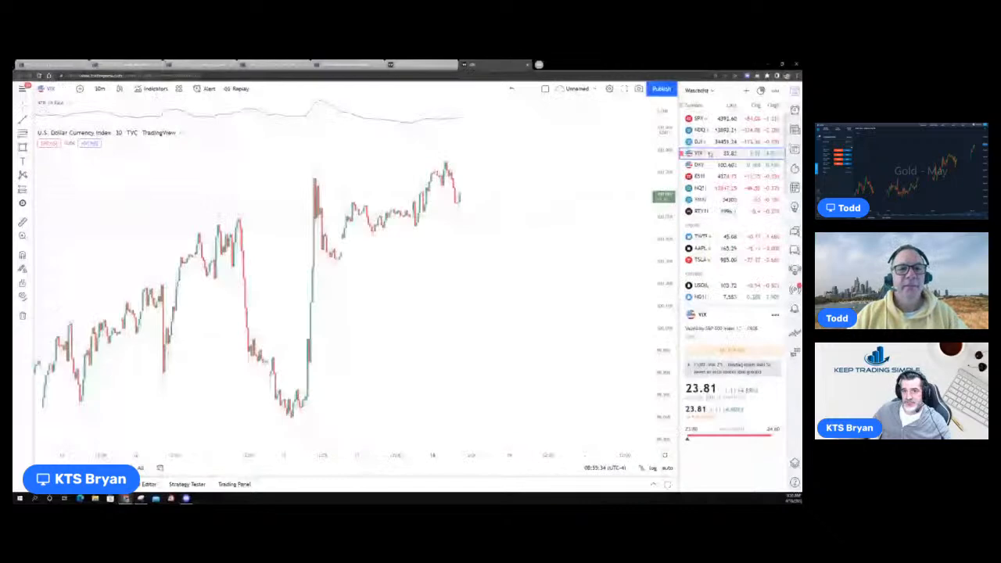
Switch back to the Forex Factory tab with its refreshed homepage headlines.
{"action": "left_click", "coordinate": [697, 153]}
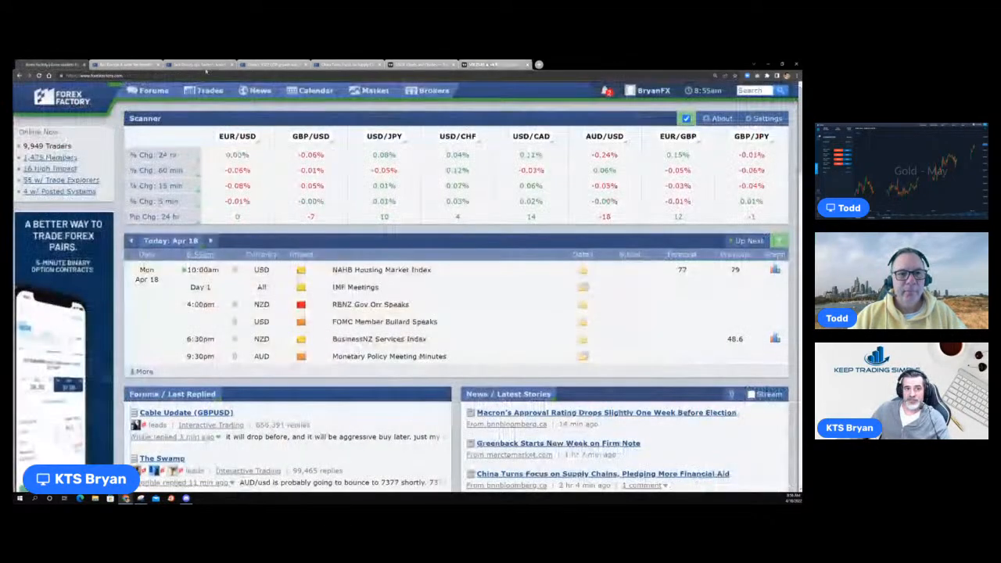
Read down through the latest news headlines, forum threads and hottest stories.
{"action": "scroll", "scroll_direction": "down", "scroll_amount": 3}
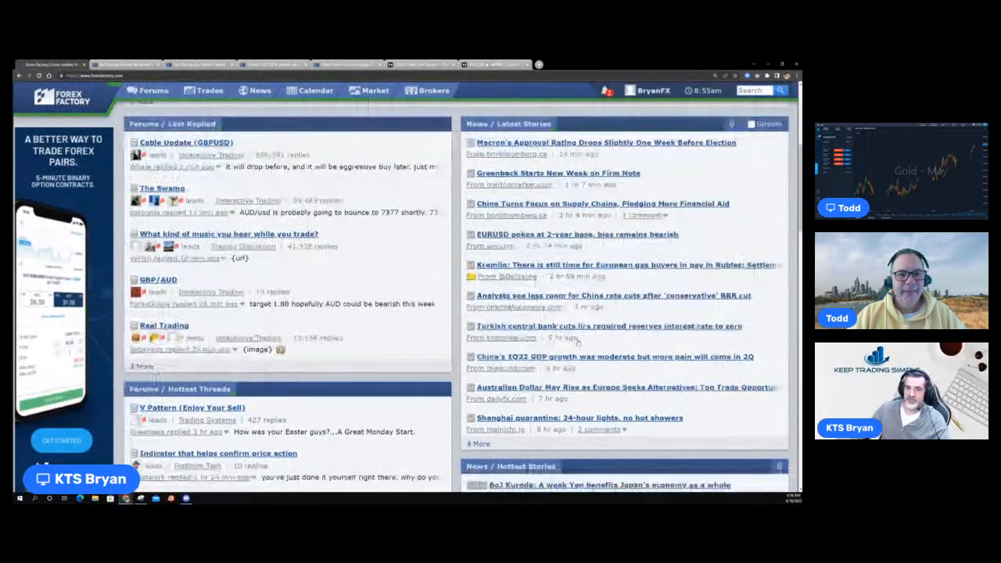
{"action": "scroll", "scroll_direction": "down", "scroll_amount": 3}
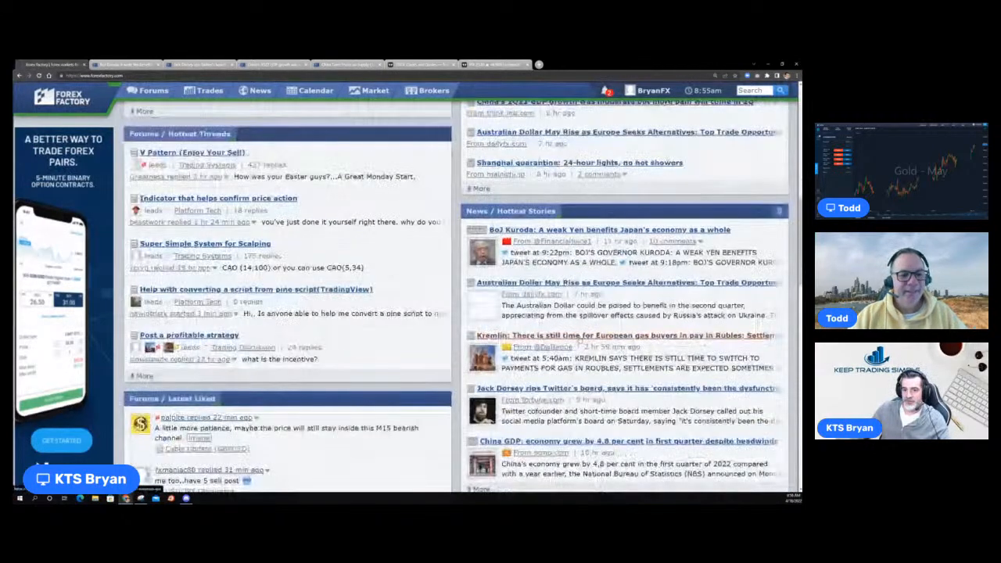
{"action": "scroll", "scroll_direction": "down", "scroll_amount": 3}
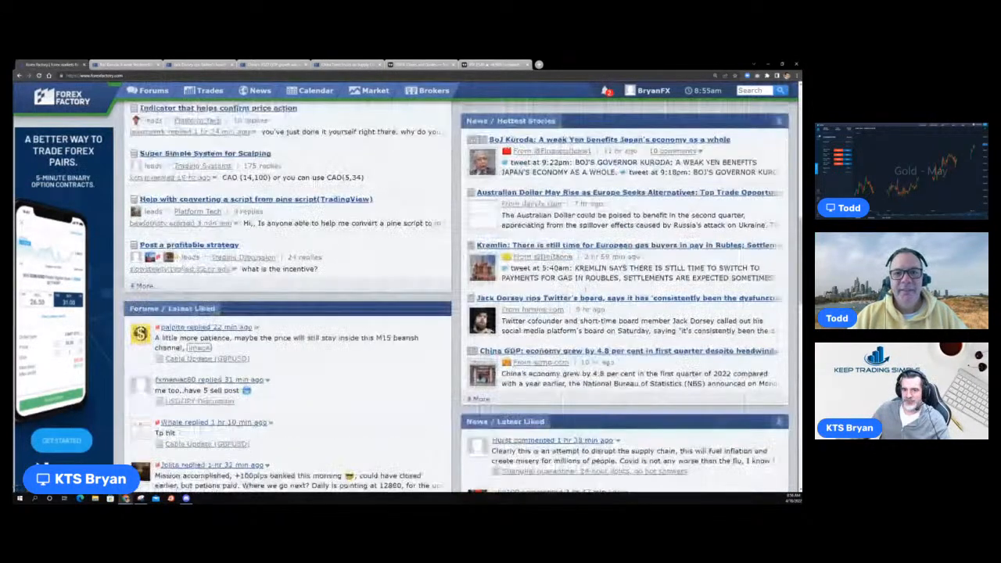
{"action": "scroll", "scroll_direction": "down", "scroll_amount": 3}
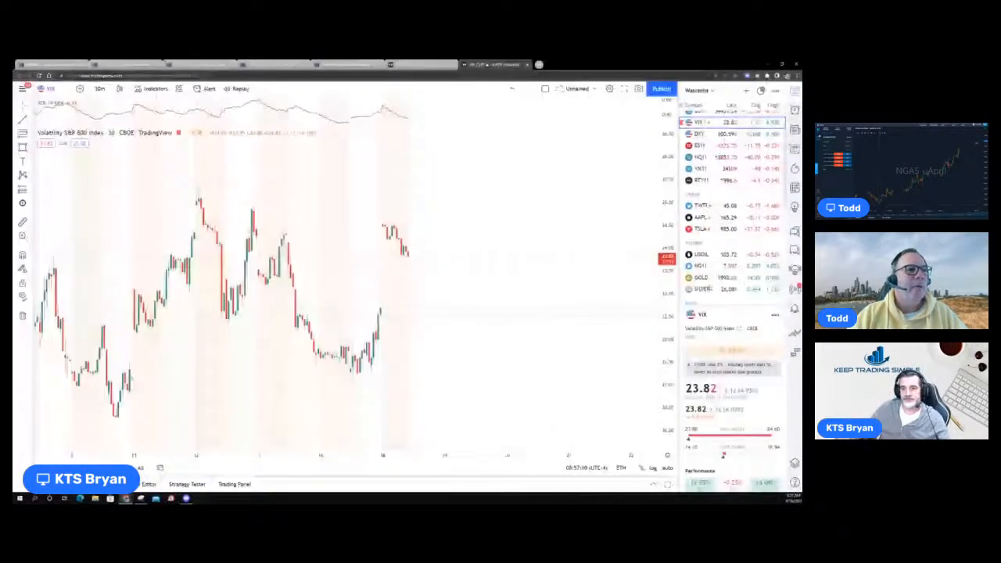
{"action": "left_click", "coordinate": [700, 266]}
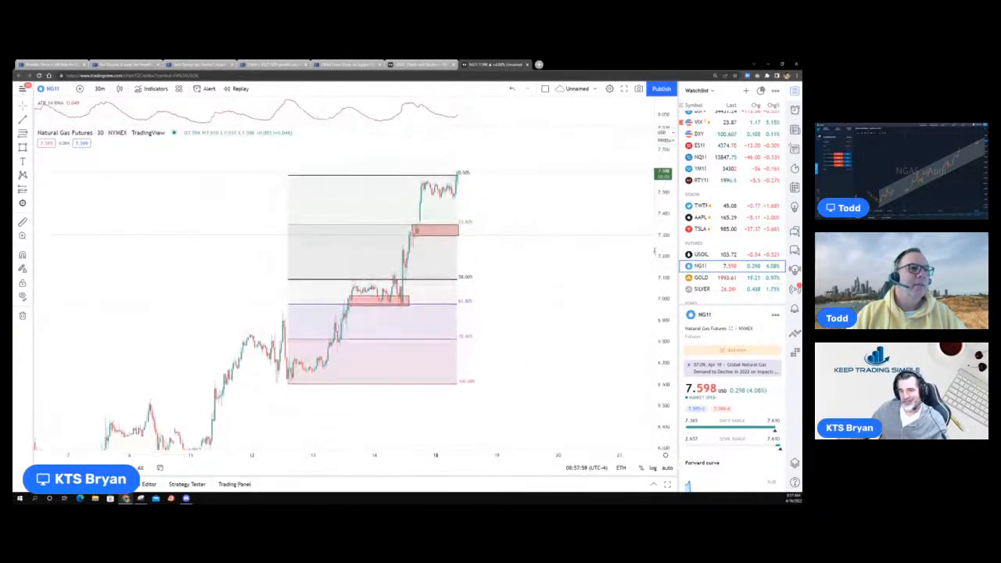
{"action": "mouse_move", "coordinate": [569, 309]}
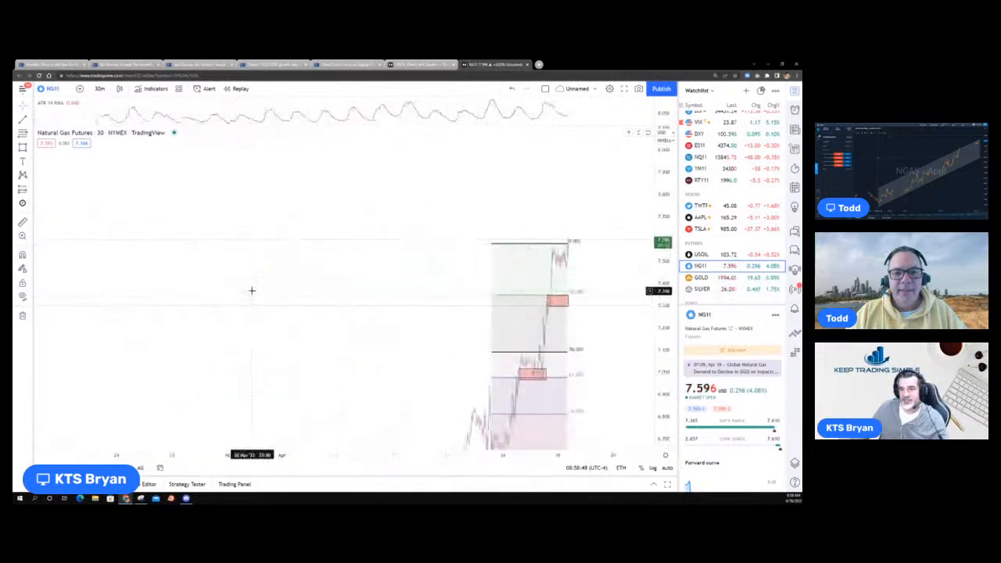
Pan the natural gas chart to earlier prices, then load the GOLD CFD chart.
{"action": "left_click_drag", "start_coordinate": [531, 313], "coordinate": [312, 313]}
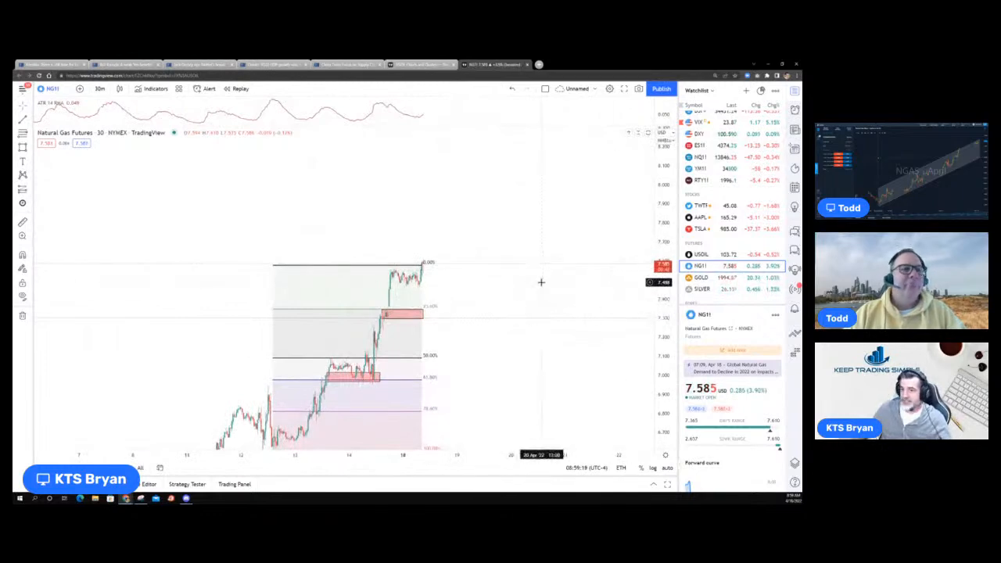
{"action": "left_click", "coordinate": [700, 278]}
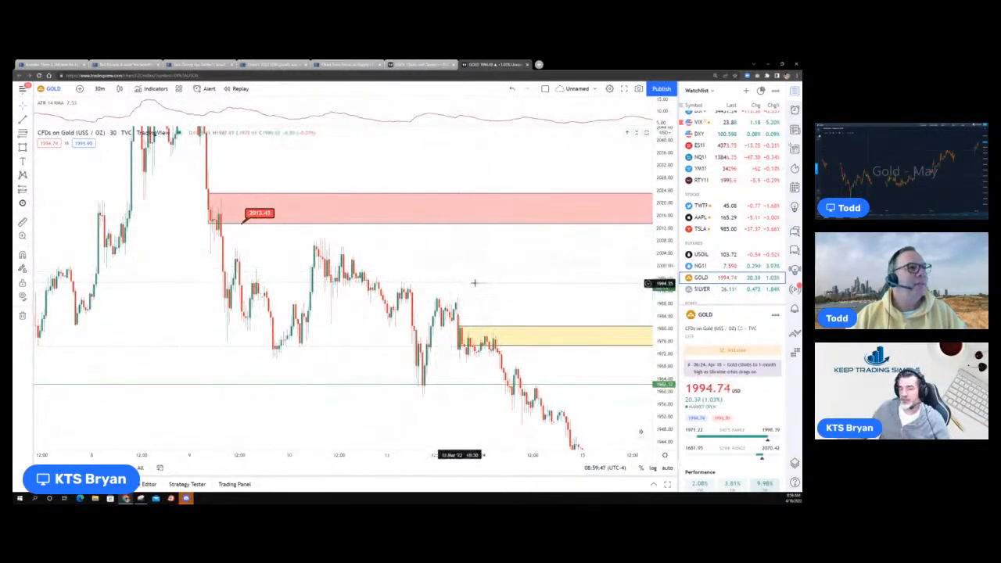
{"action": "mouse_move", "coordinate": [487, 275]}
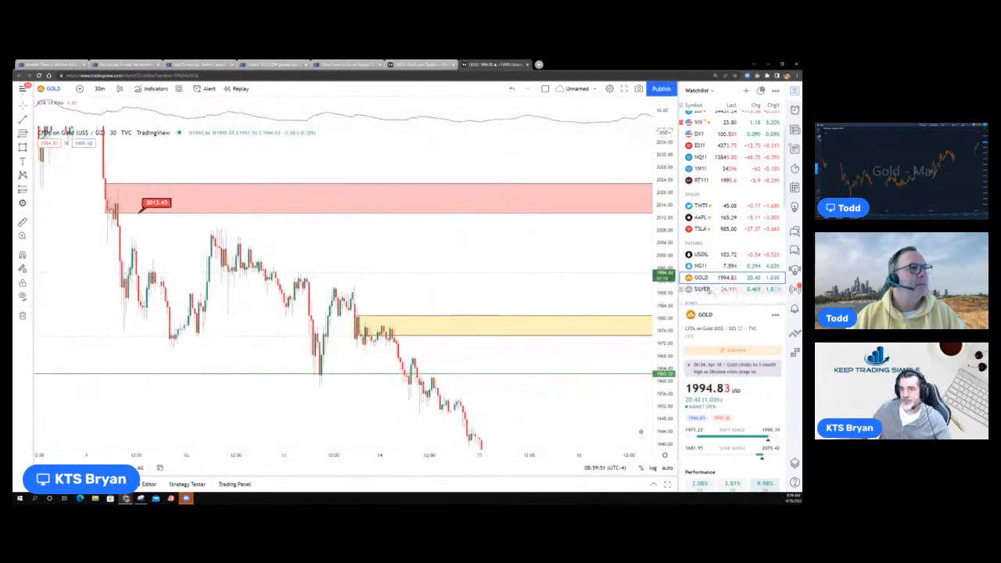
Load the Silver CFD chart, then the DXY U.S. Dollar Currency Index chart.
{"action": "left_click", "coordinate": [700, 287]}
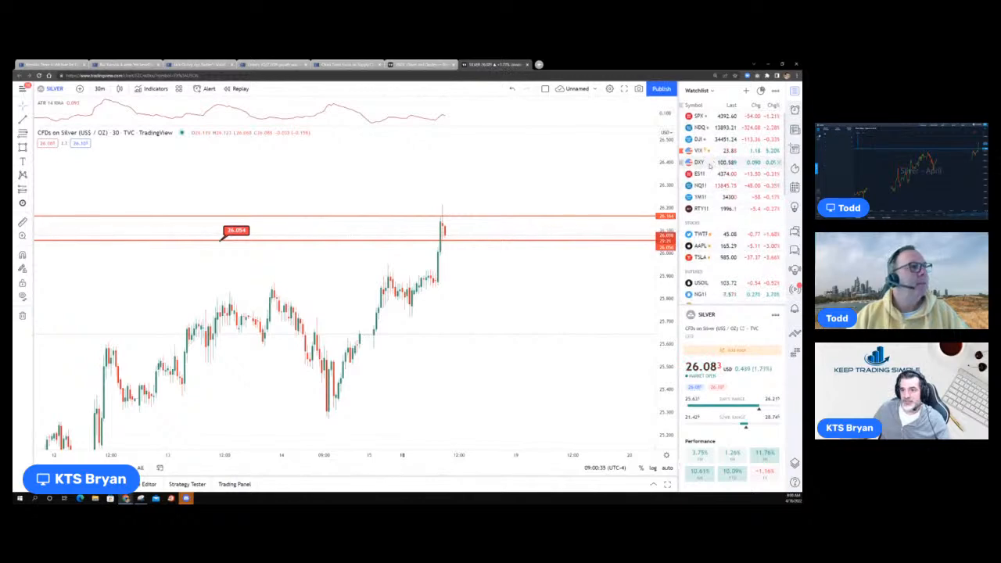
{"action": "left_click", "coordinate": [697, 161]}
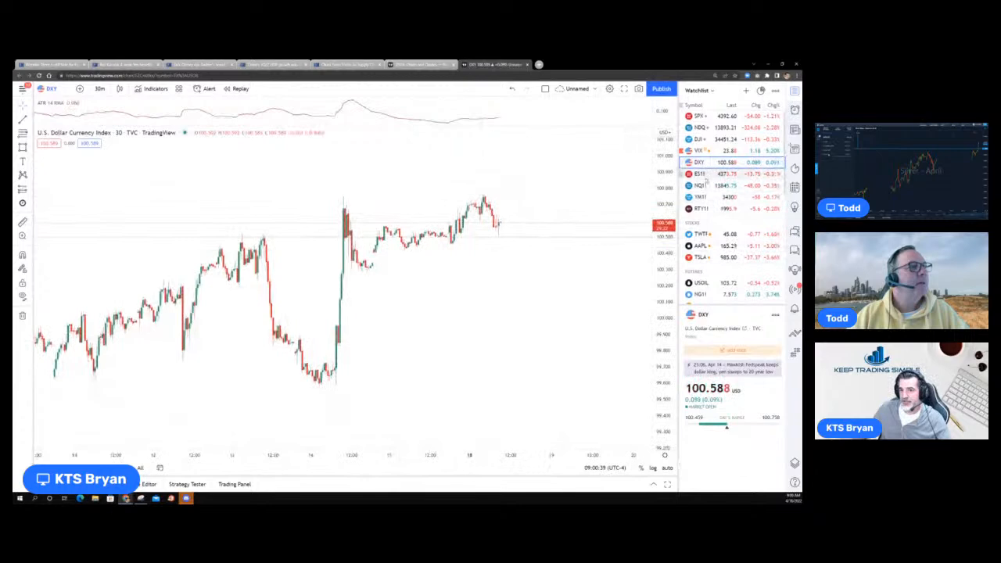
Load the NQ1! Nasdaq 100 futures chart, then the YM1! Dow futures chart.
{"action": "left_click", "coordinate": [698, 150]}
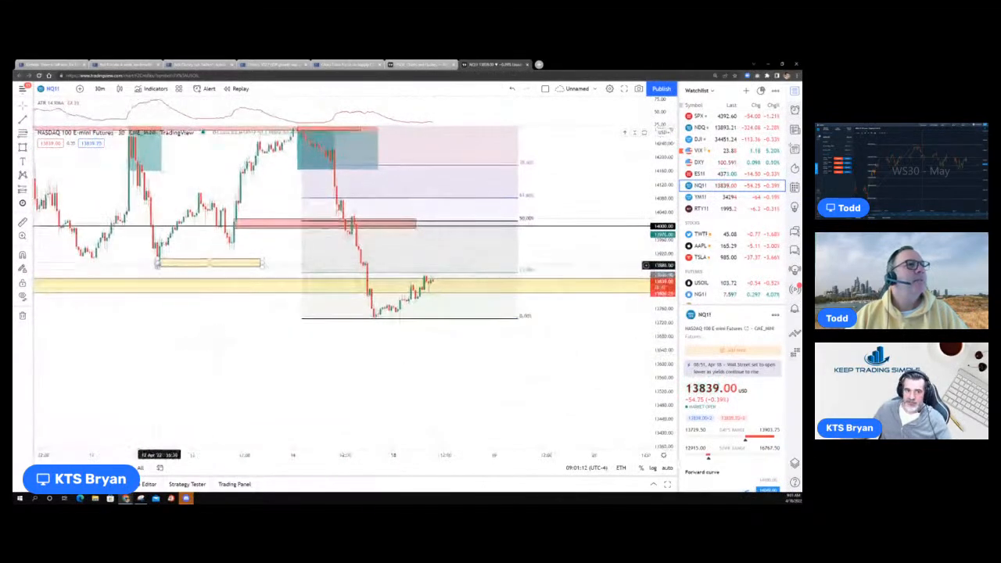
{"action": "left_click", "coordinate": [157, 262]}
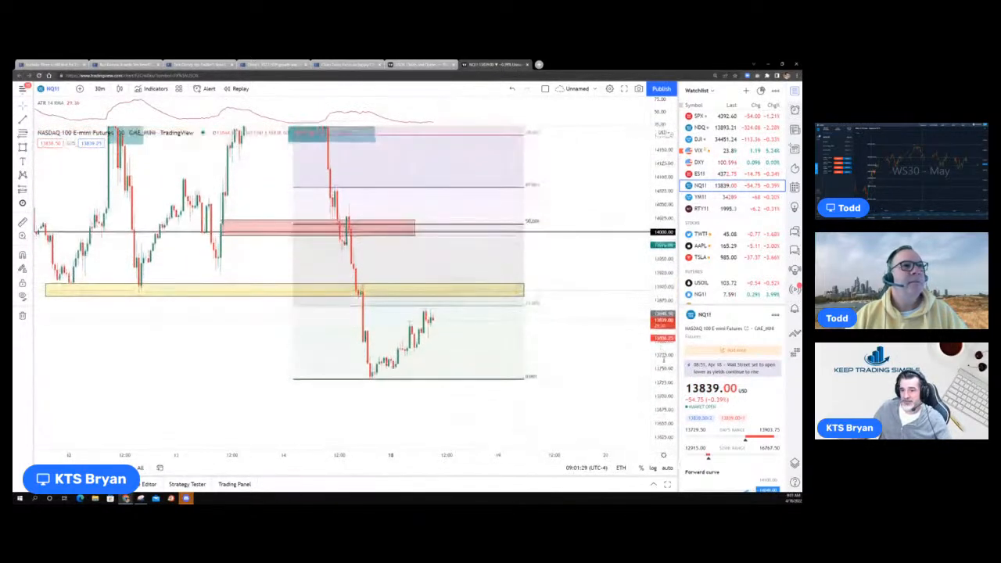
{"action": "left_click", "coordinate": [700, 197]}
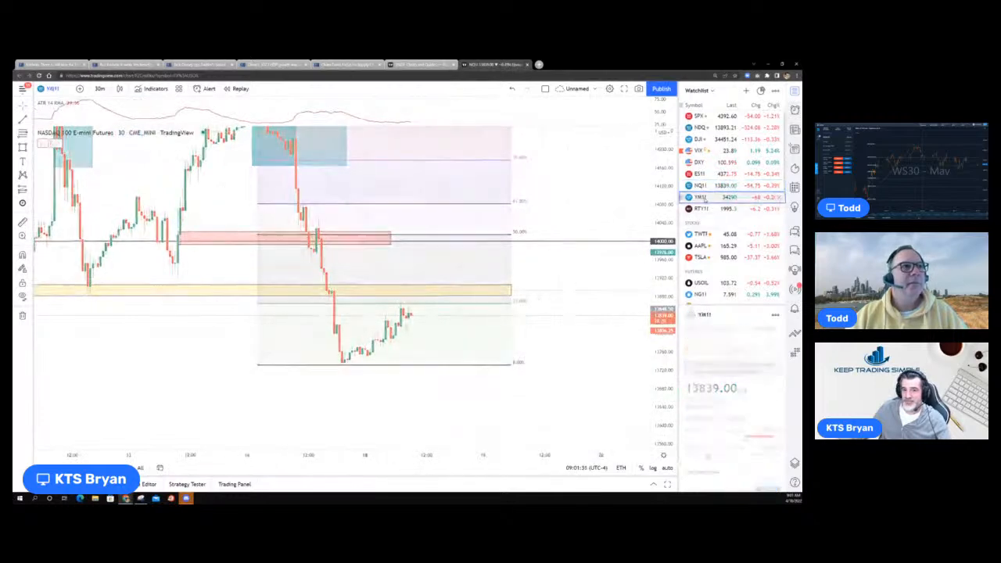
{"action": "left_click", "coordinate": [700, 197]}
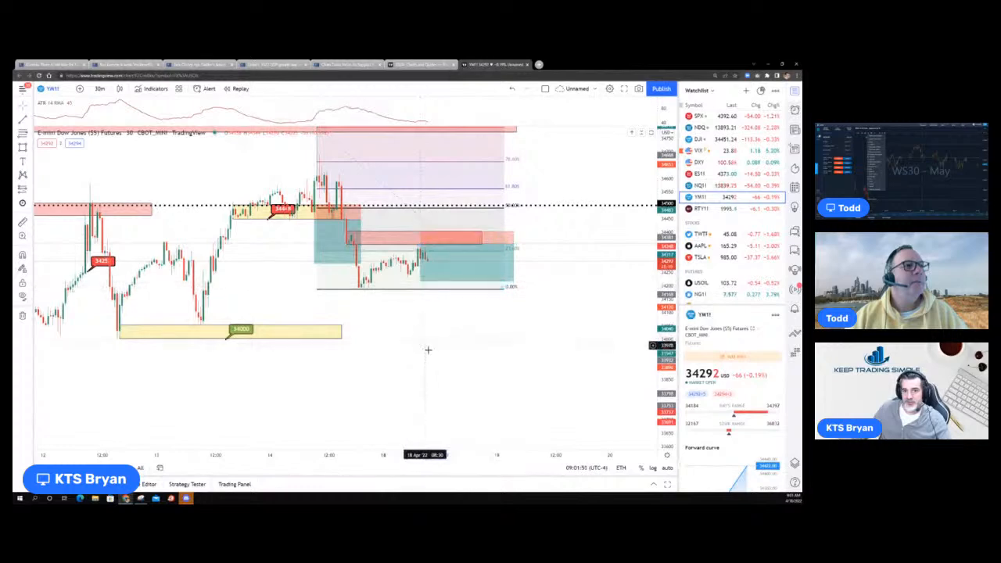
{"action": "mouse_move", "coordinate": [572, 305]}
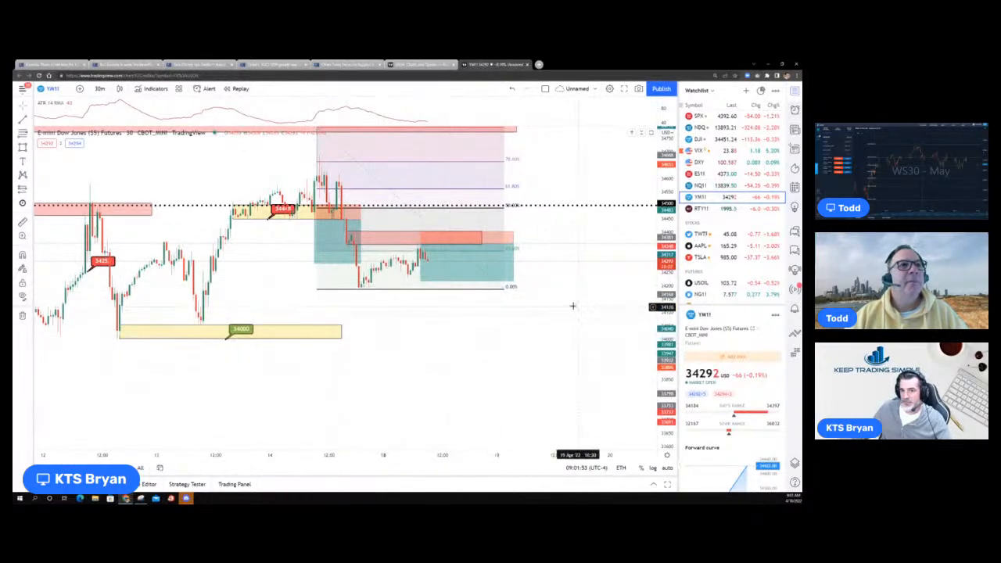
{"action": "mouse_move", "coordinate": [519, 341]}
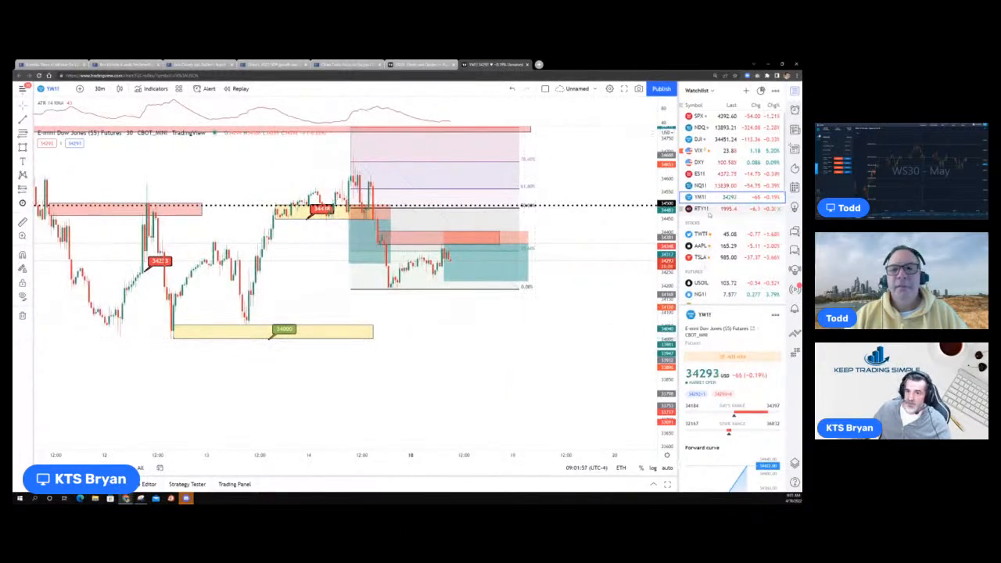
Load the RTY1! E-mini Russell 2000 futures chart, then the Wall St 30 chart.
{"action": "left_click", "coordinate": [701, 210]}
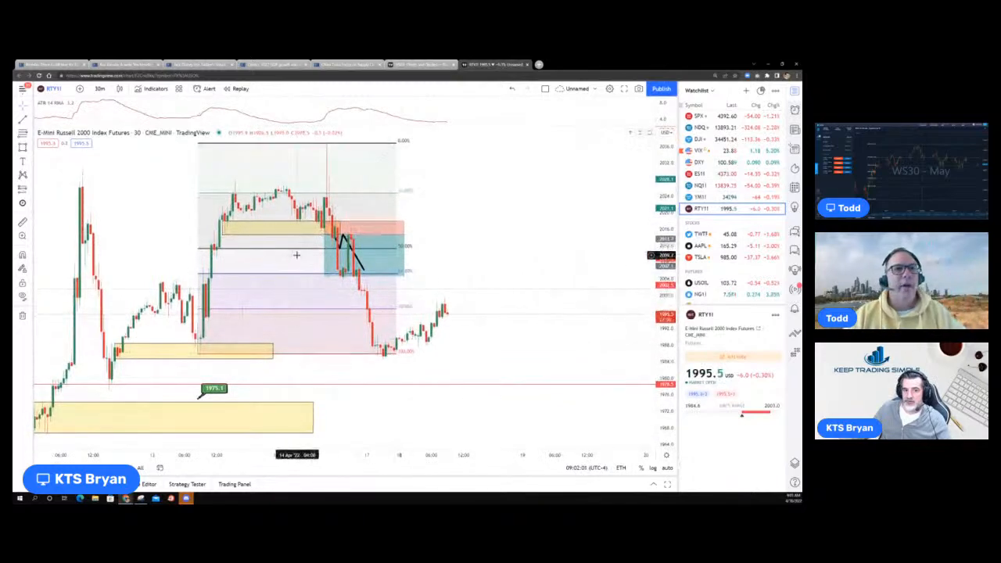
{"action": "left_click", "coordinate": [700, 197]}
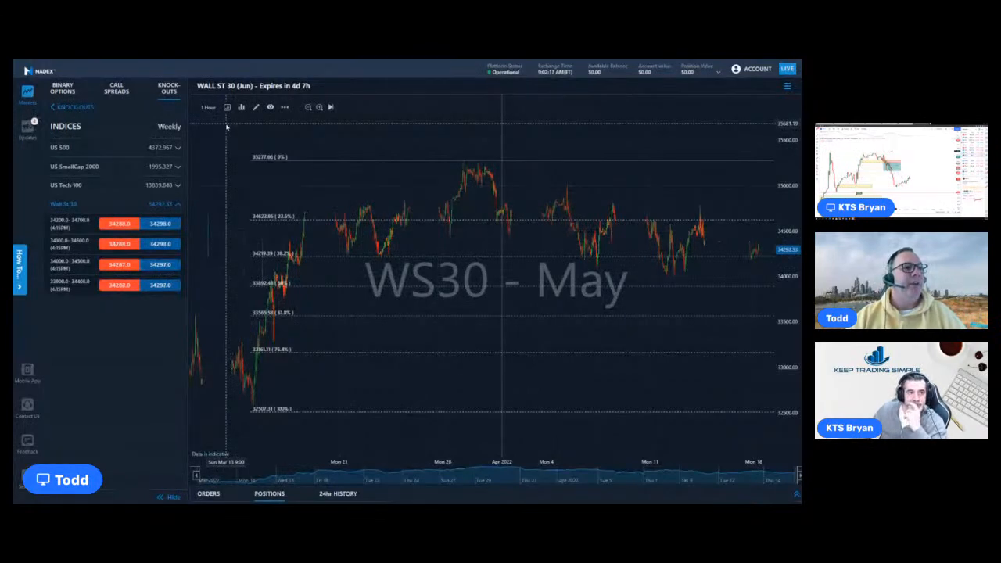
Draw a thin rectangle zone across the WS30 chart at the upper retracement level.
{"action": "left_click", "coordinate": [255, 106]}
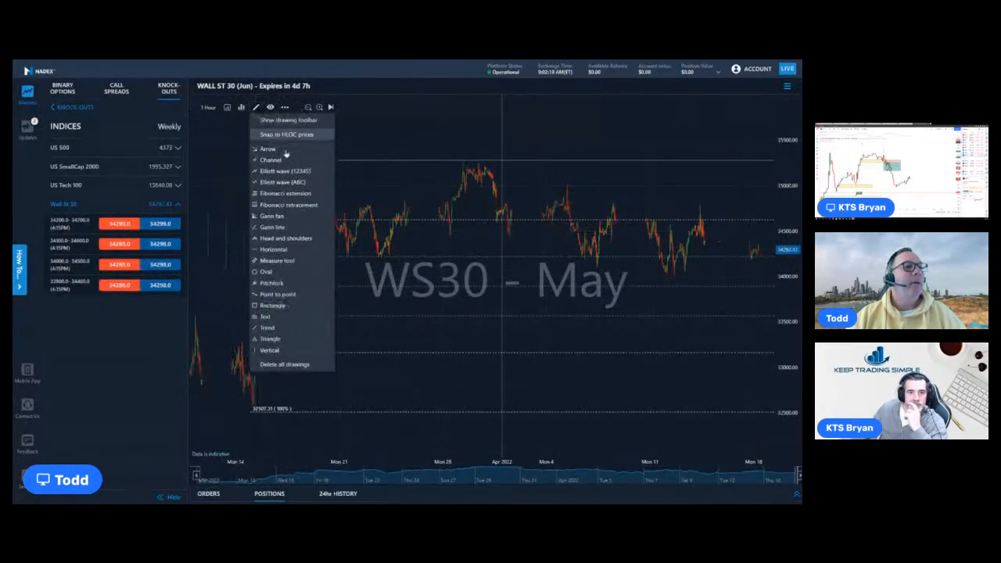
{"action": "mouse_move", "coordinate": [289, 194]}
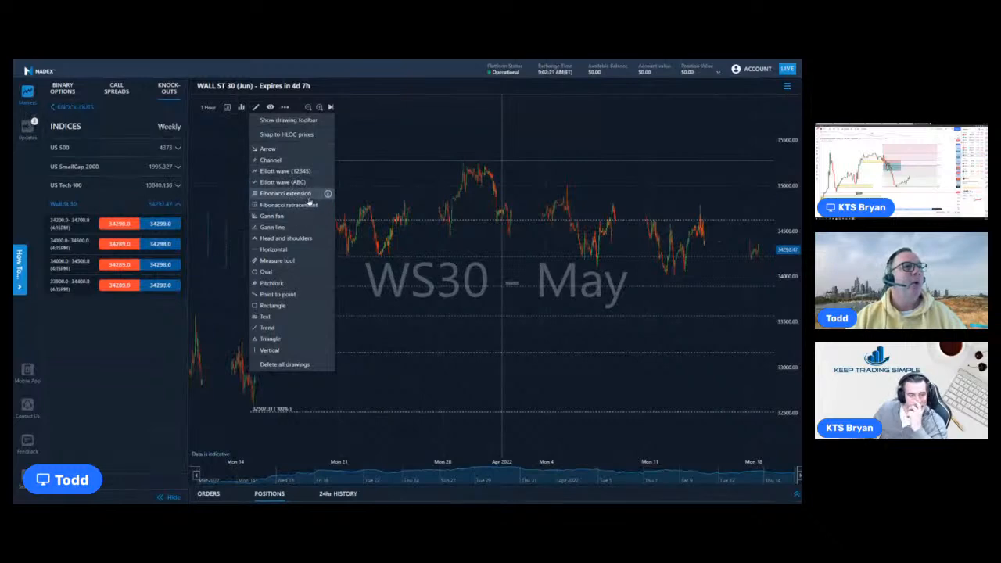
{"action": "mouse_move", "coordinate": [272, 281]}
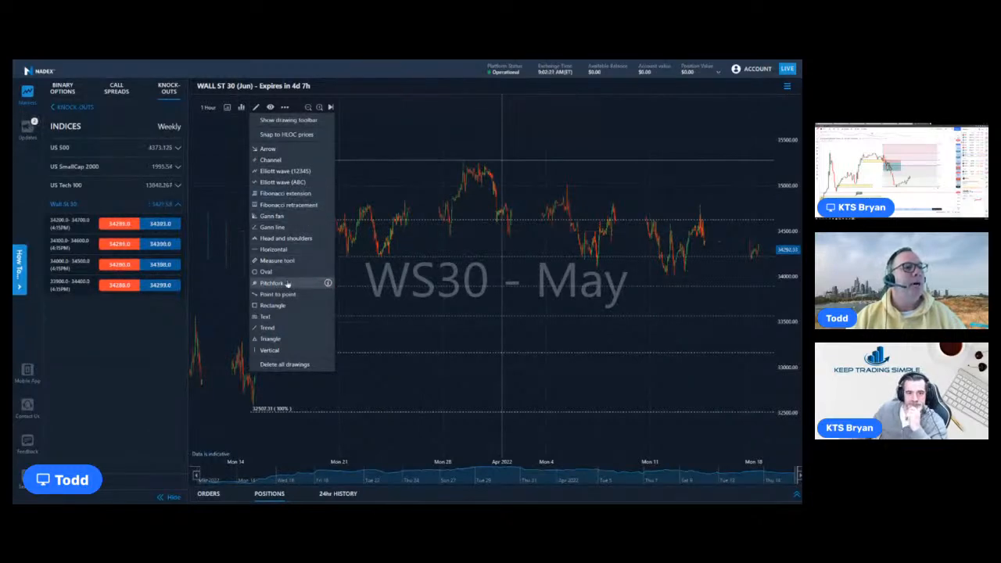
{"action": "left_click", "coordinate": [287, 203]}
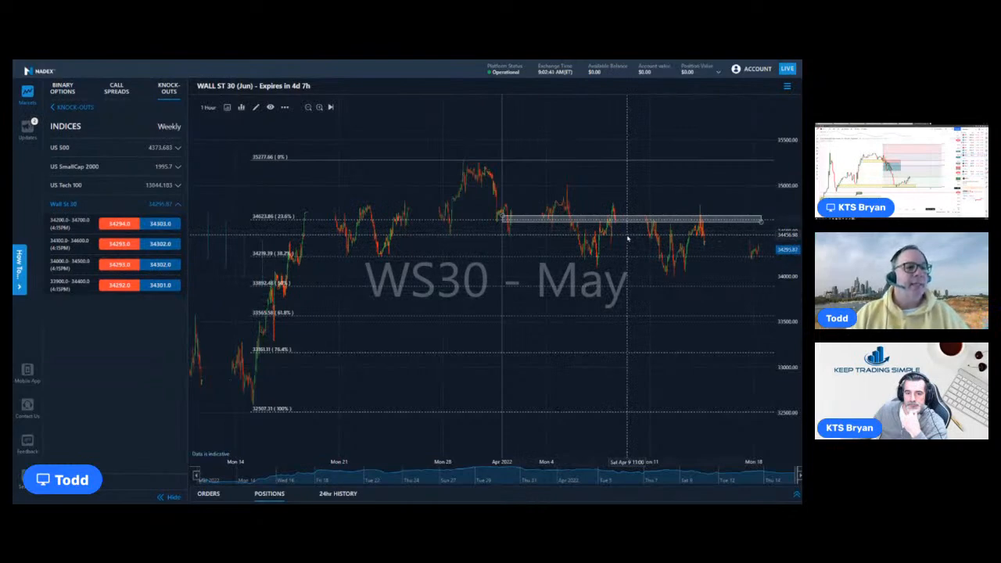
{"action": "mouse_move", "coordinate": [516, 410]}
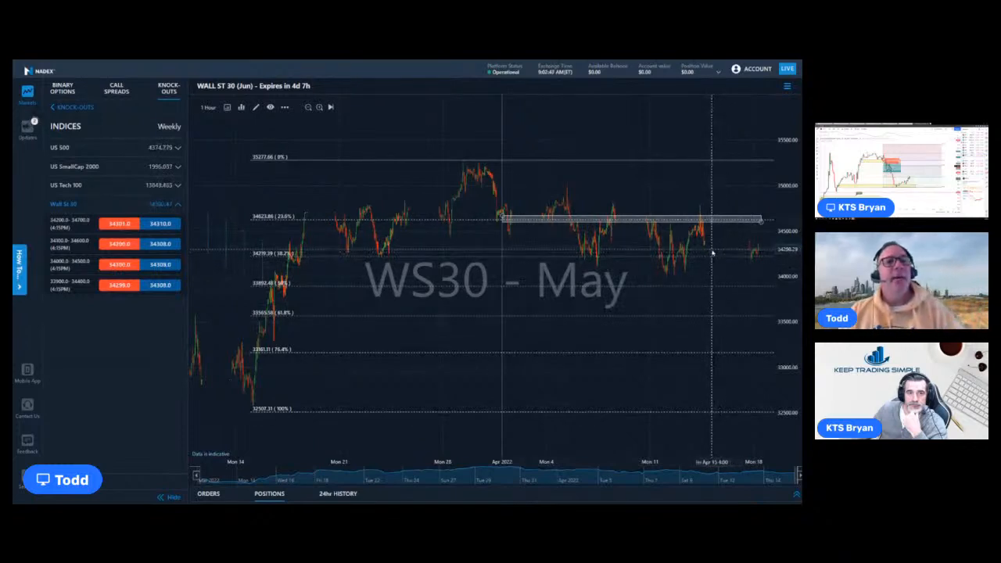
{"action": "mouse_move", "coordinate": [707, 344]}
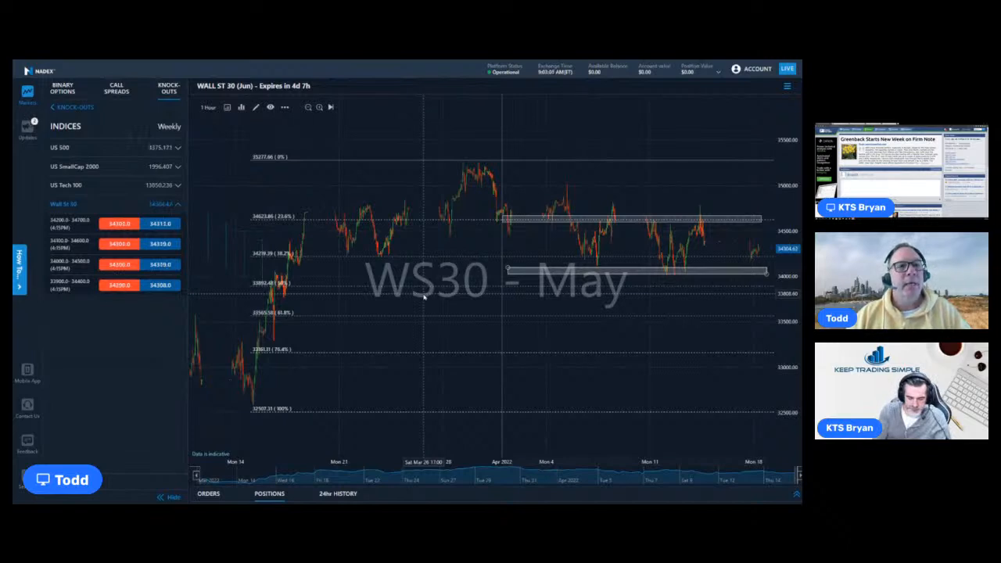
{"action": "mouse_move", "coordinate": [491, 323]}
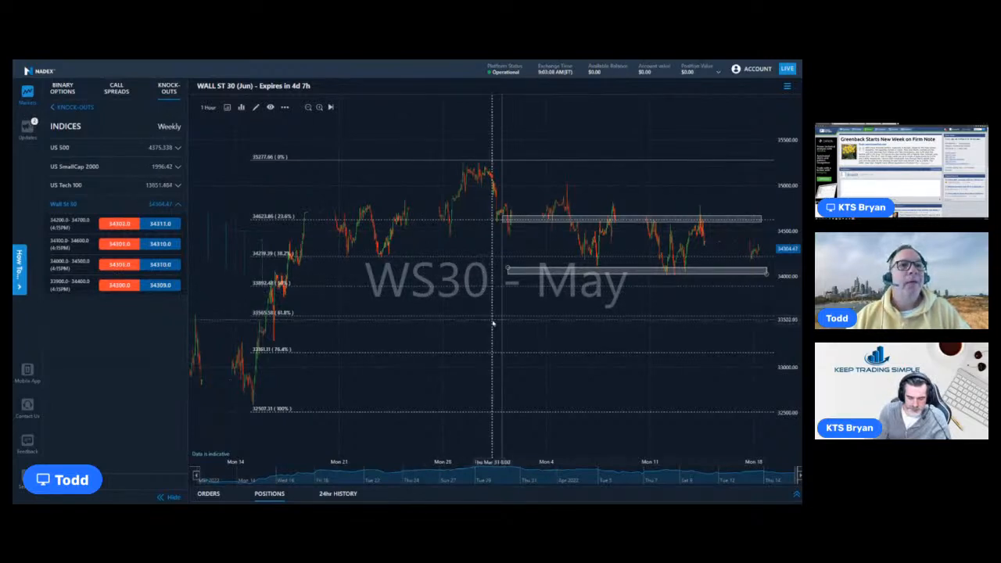
{"action": "mouse_move", "coordinate": [513, 306]}
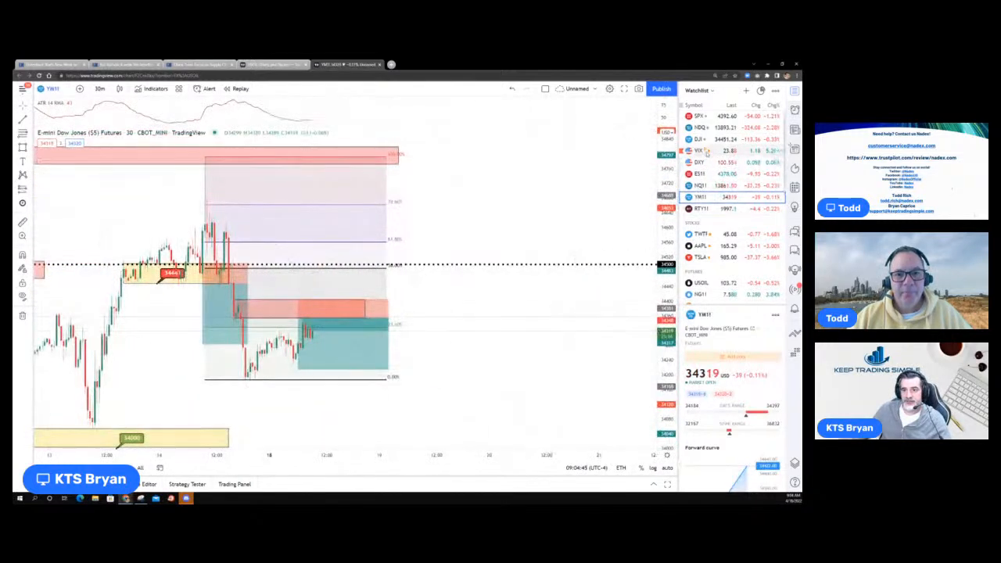
Load the Volatility S&P 500 Index (VIX) chart from the watchlist.
{"action": "left_click", "coordinate": [697, 150]}
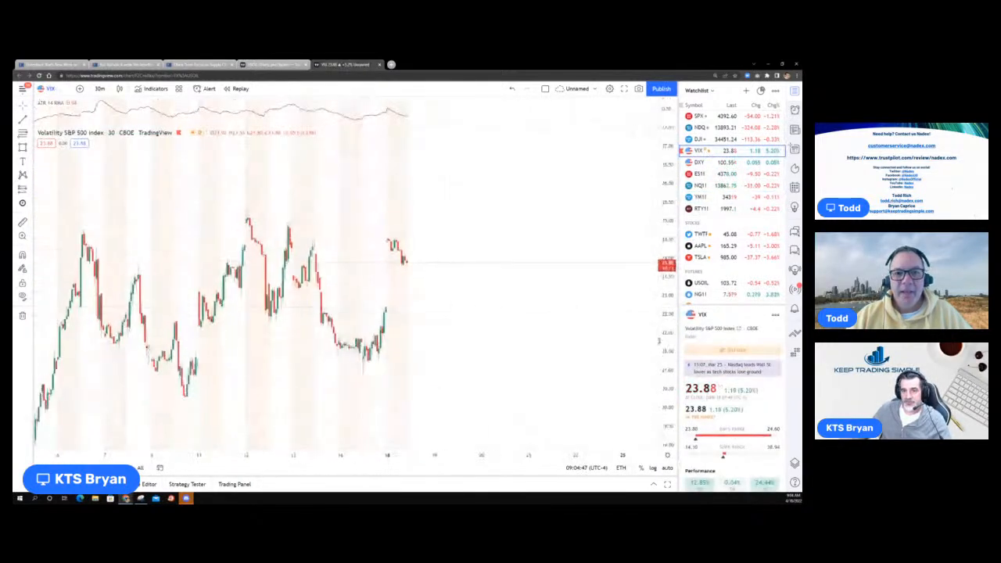